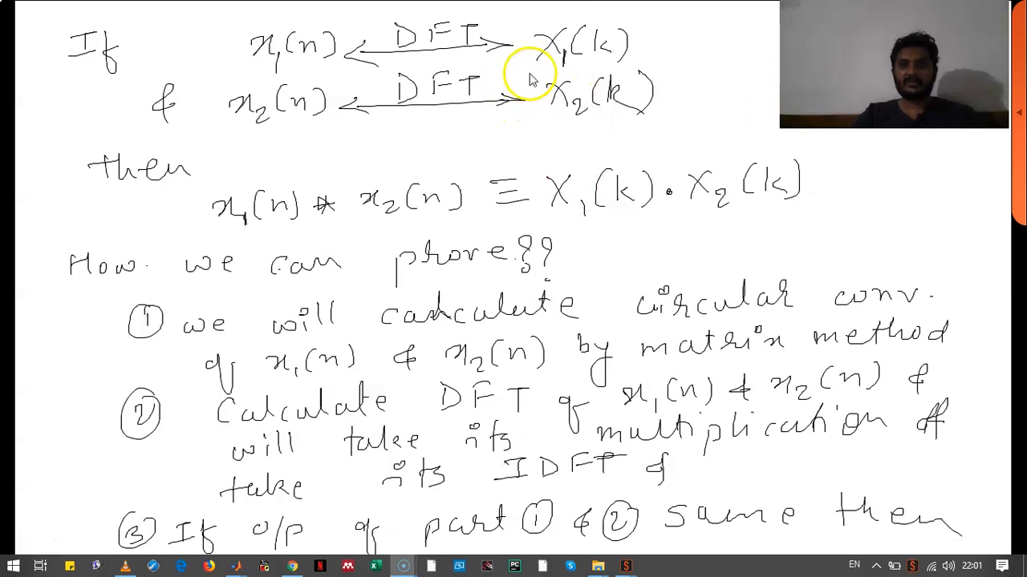
{"action": "mouse_move", "coordinate": [489, 45]}
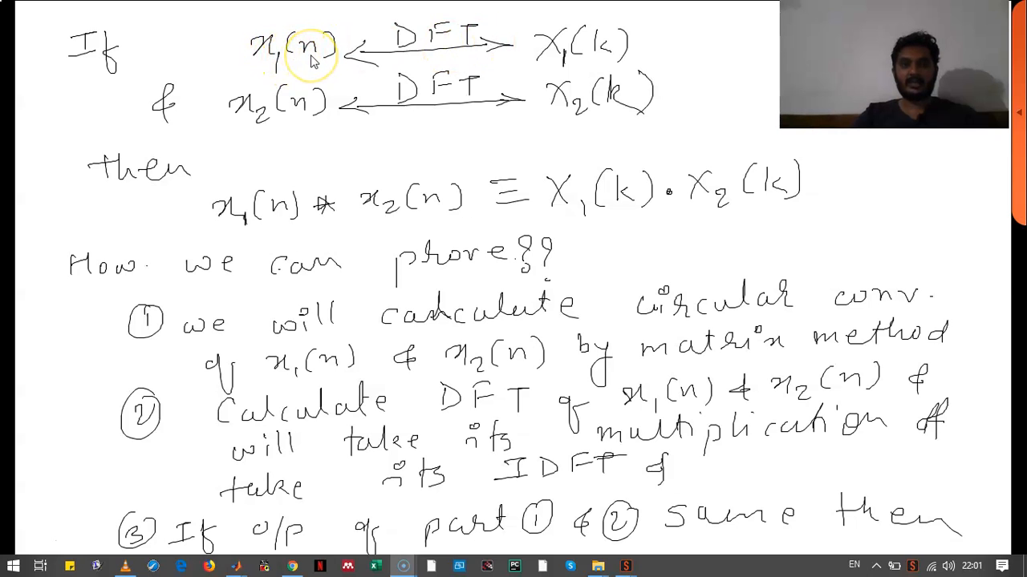
{"action": "mouse_move", "coordinate": [568, 109]}
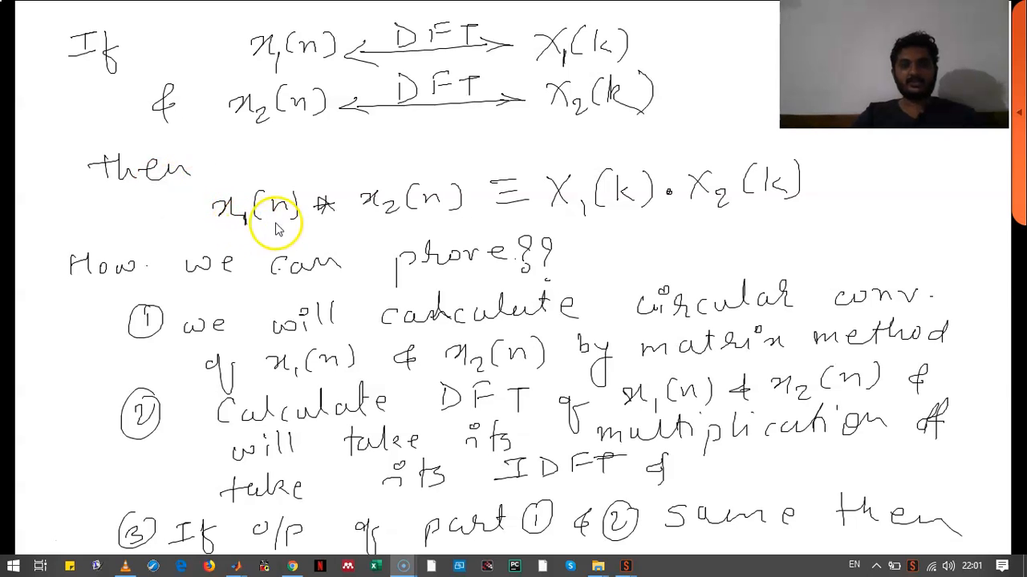
{"action": "mouse_move", "coordinate": [404, 217]}
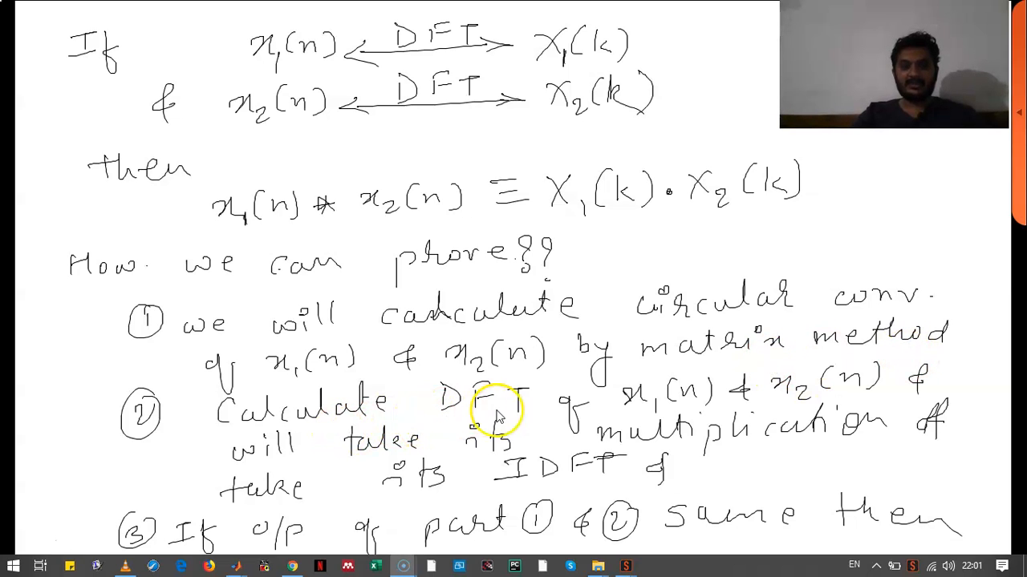
{"action": "mouse_move", "coordinate": [714, 405]}
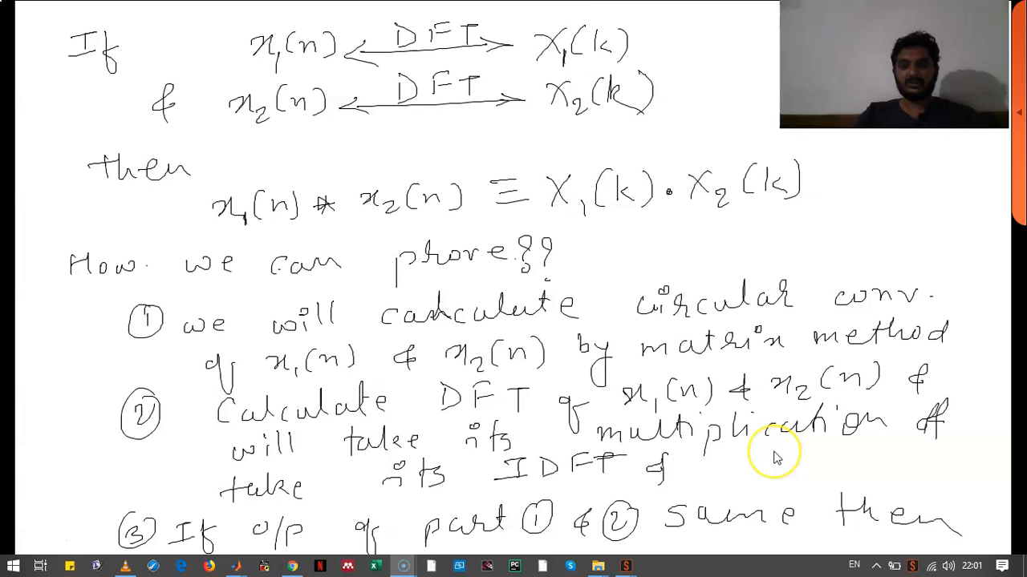
{"action": "mouse_move", "coordinate": [350, 503]}
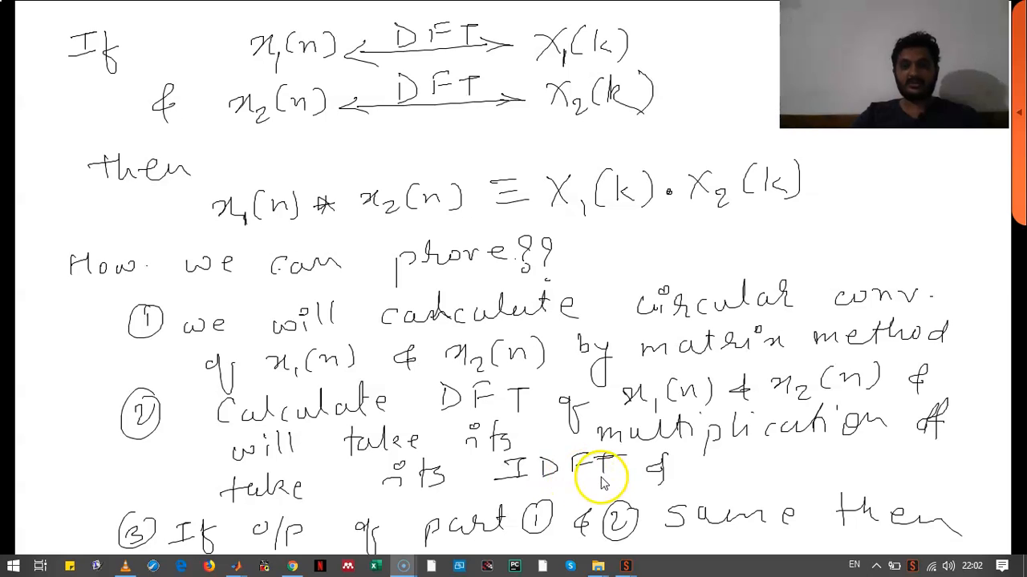
{"action": "mouse_move", "coordinate": [686, 478]}
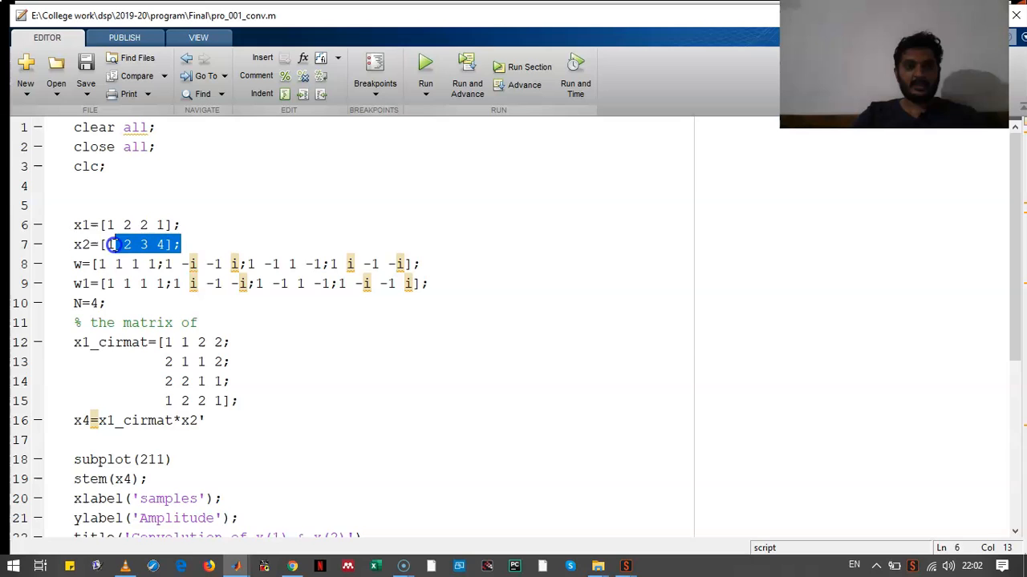
{"action": "left_click", "coordinate": [74, 263]}
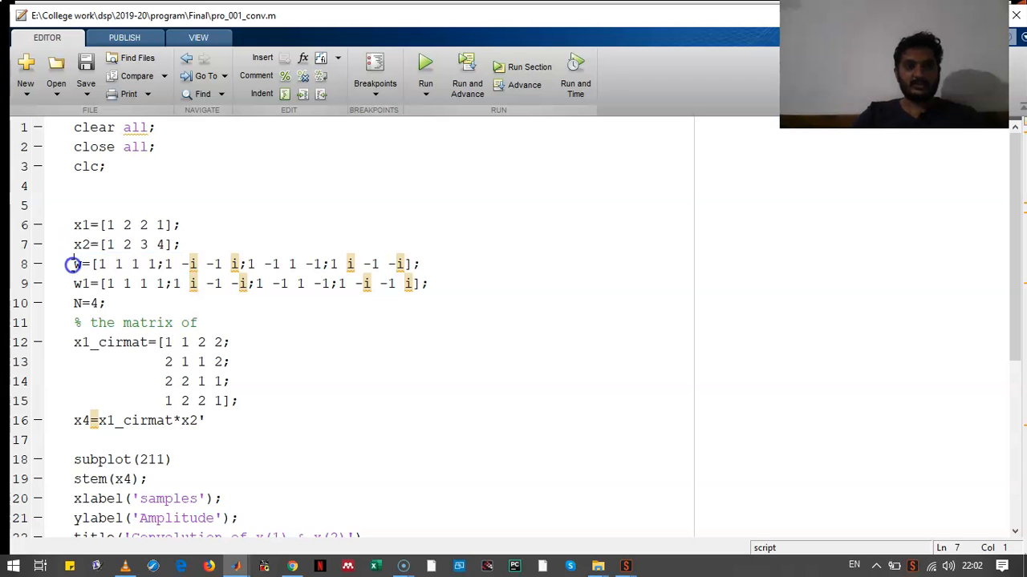
{"action": "double_click", "coordinate": [77, 263]}
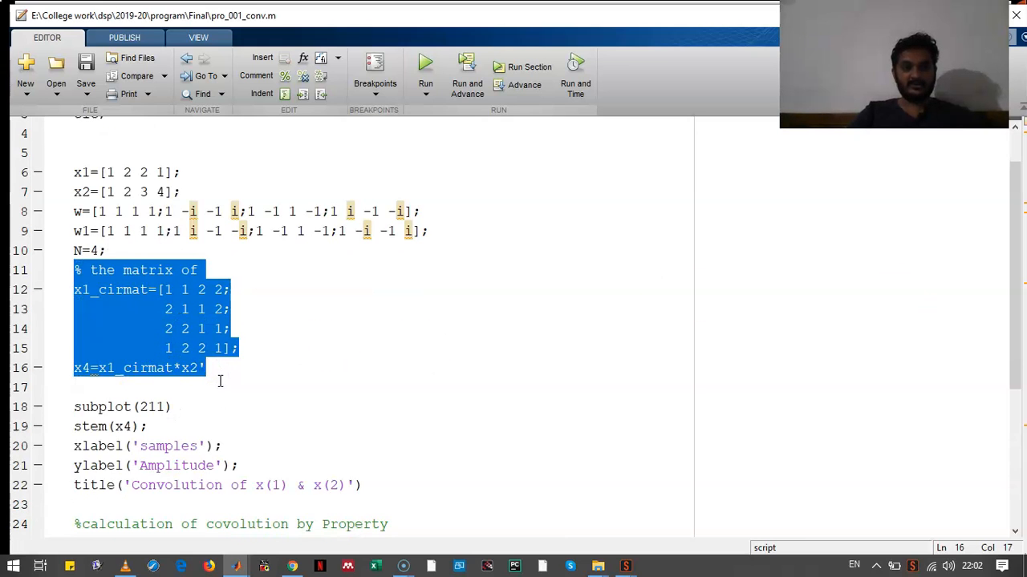
{"action": "left_click", "coordinate": [167, 289]}
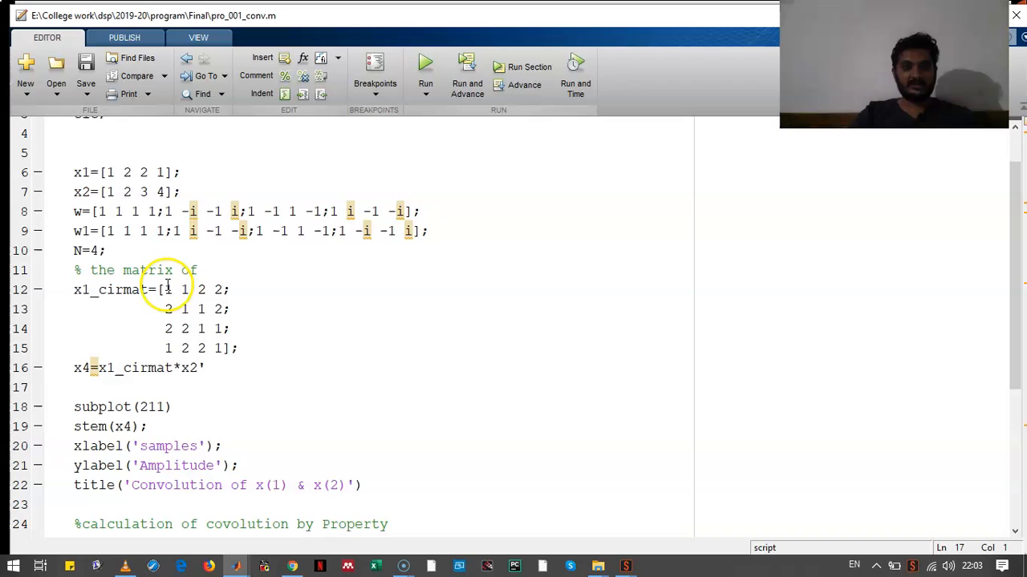
{"action": "double_click", "coordinate": [125, 289]}
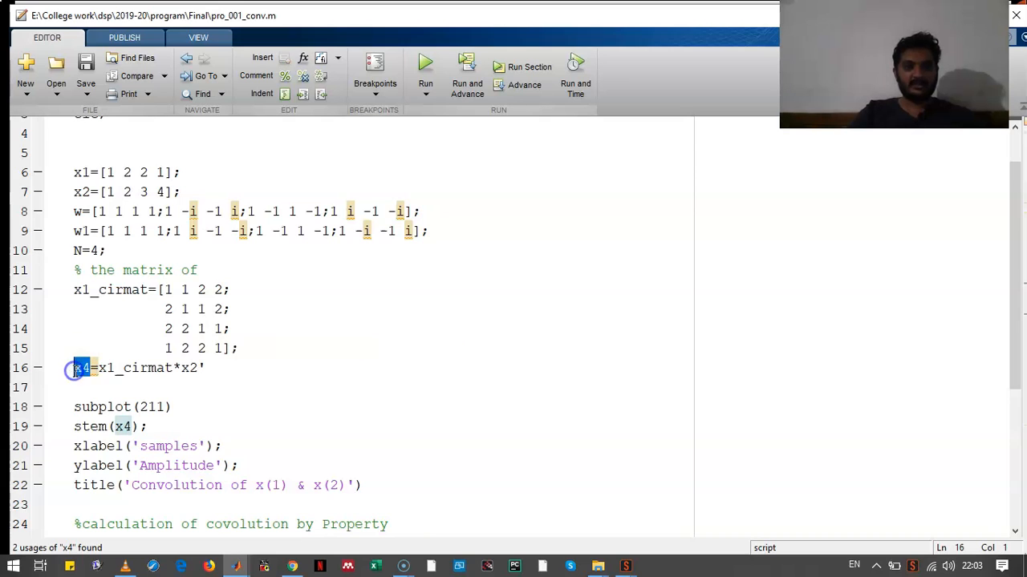
{"action": "left_click", "coordinate": [218, 377]}
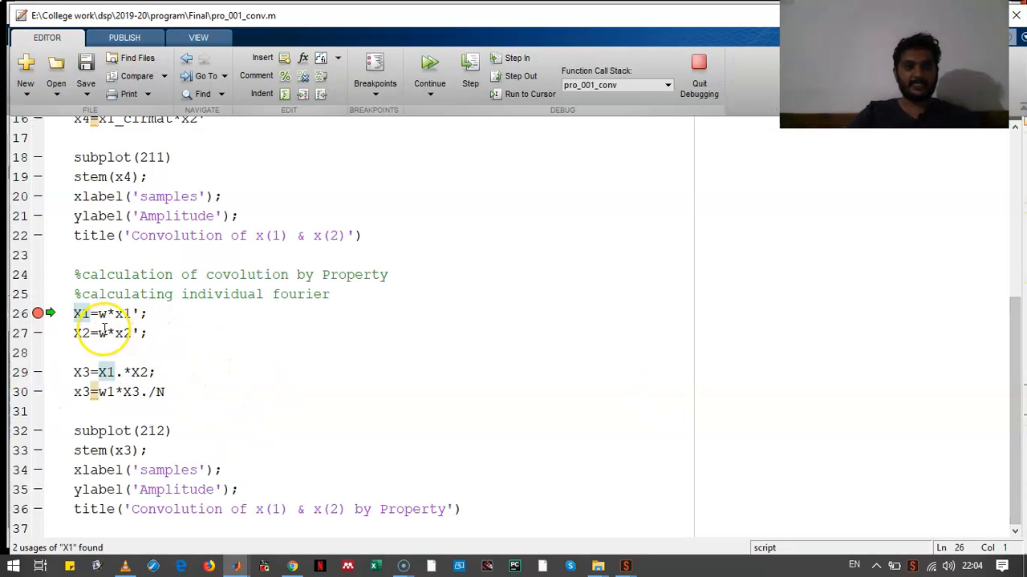
{"action": "mouse_move", "coordinate": [100, 313]}
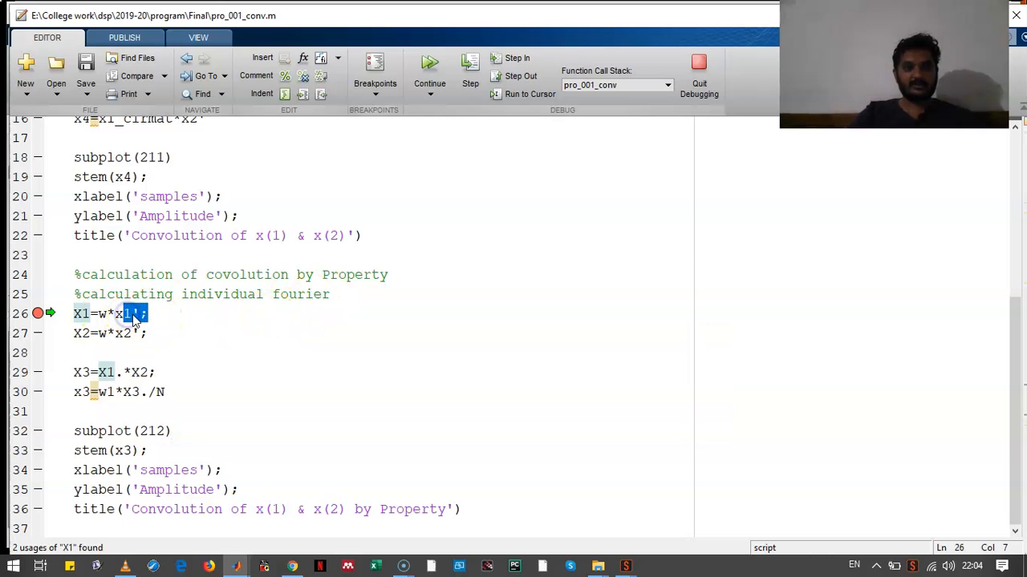
{"action": "left_click", "coordinate": [132, 332]}
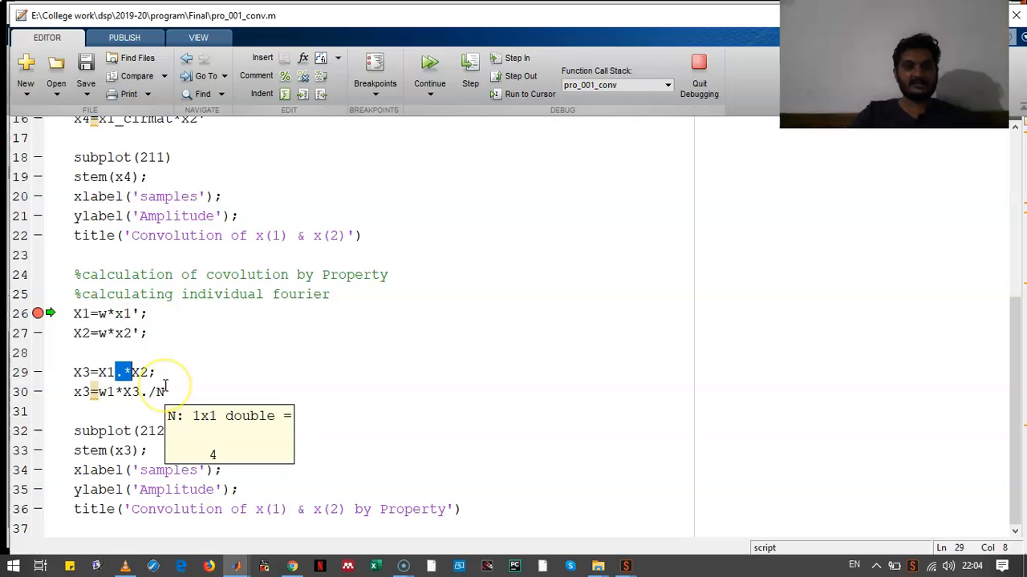
{"action": "left_click", "coordinate": [160, 372]}
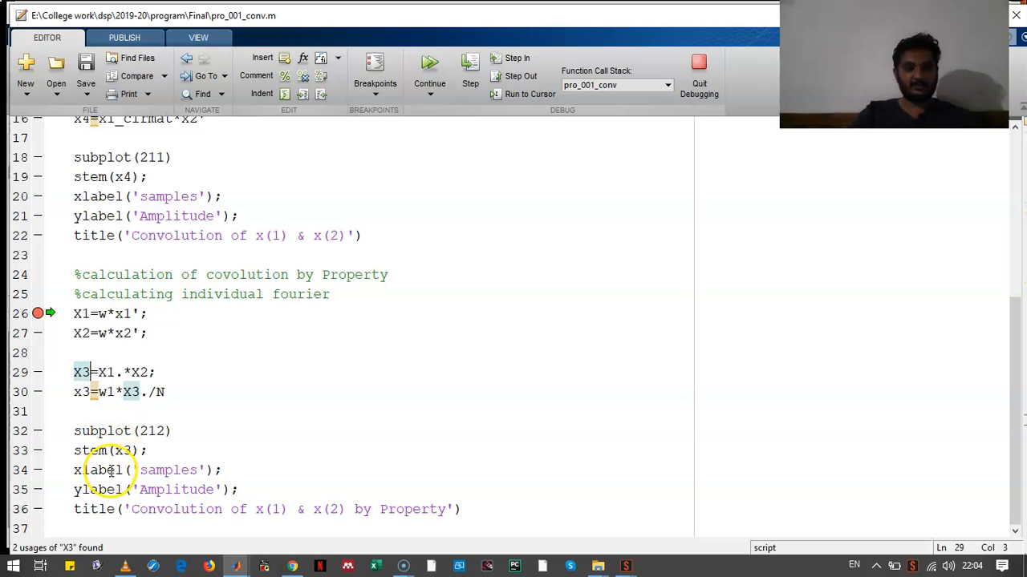
{"action": "mouse_move", "coordinate": [448, 392]}
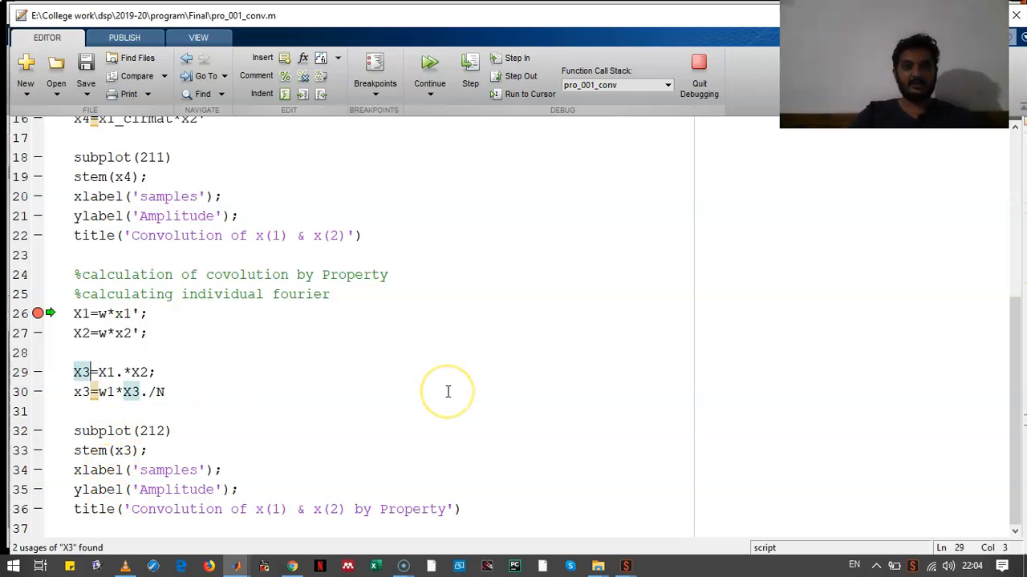